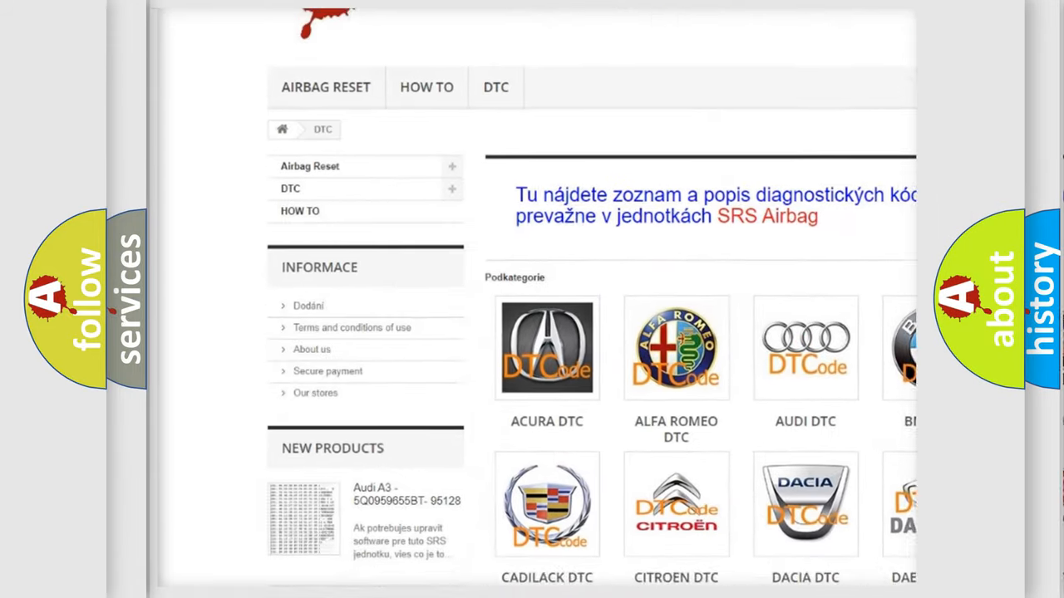
scroll("down", 3)
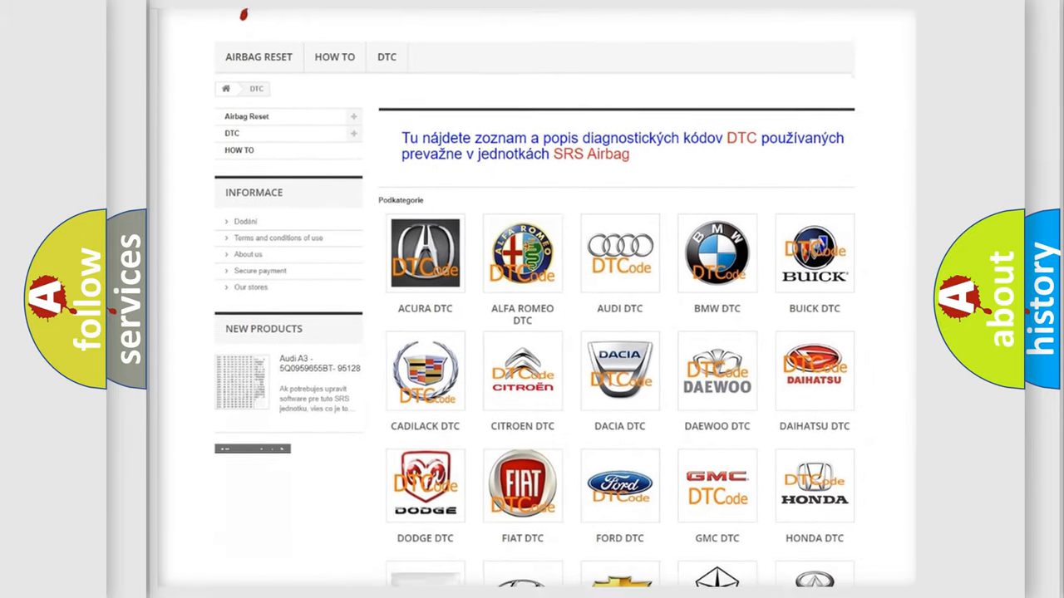
scroll("down", 3)
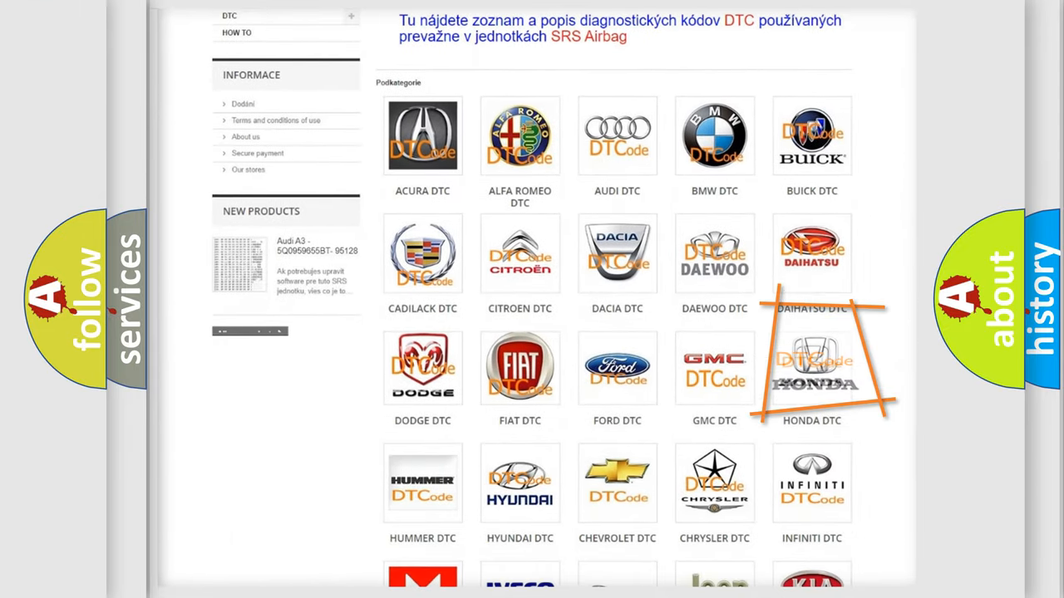